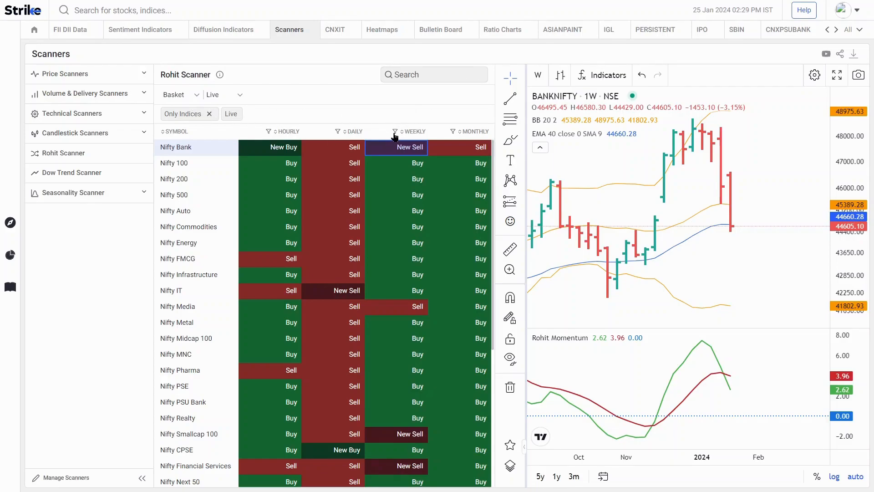
Step: Filter the Weekly signal column to New Buy and New Sell for the index list
click(395, 131)
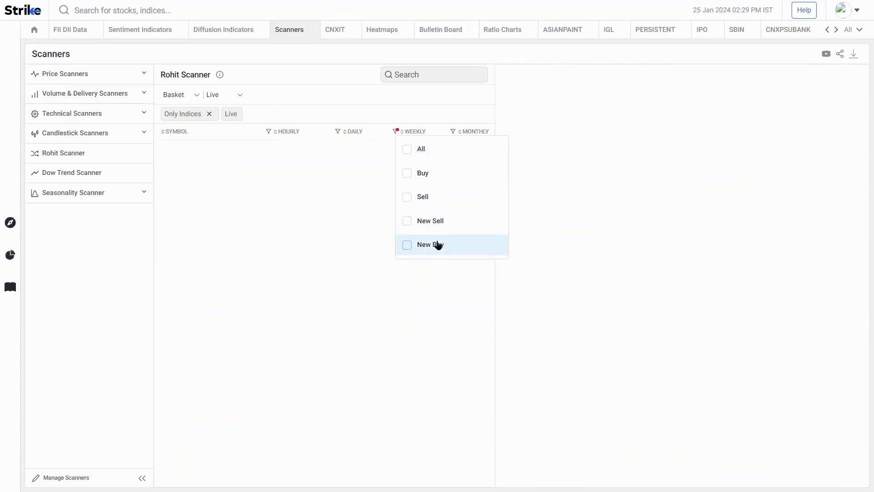
click(406, 244)
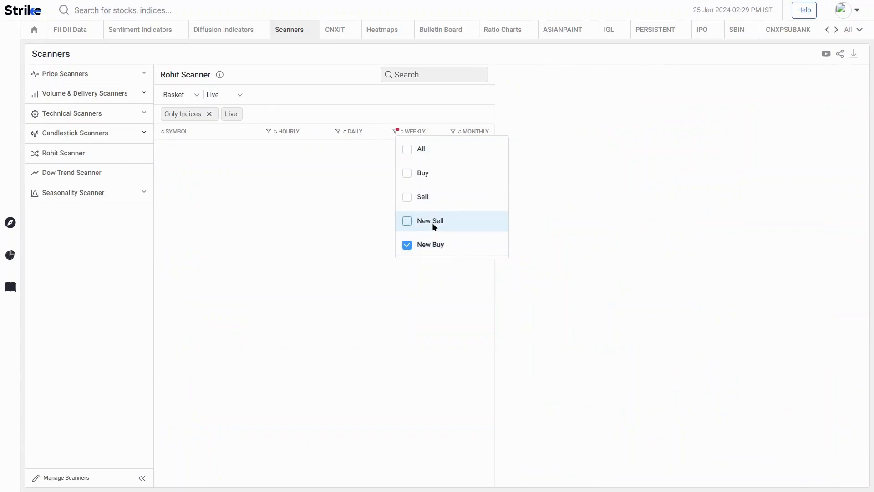
click(429, 220)
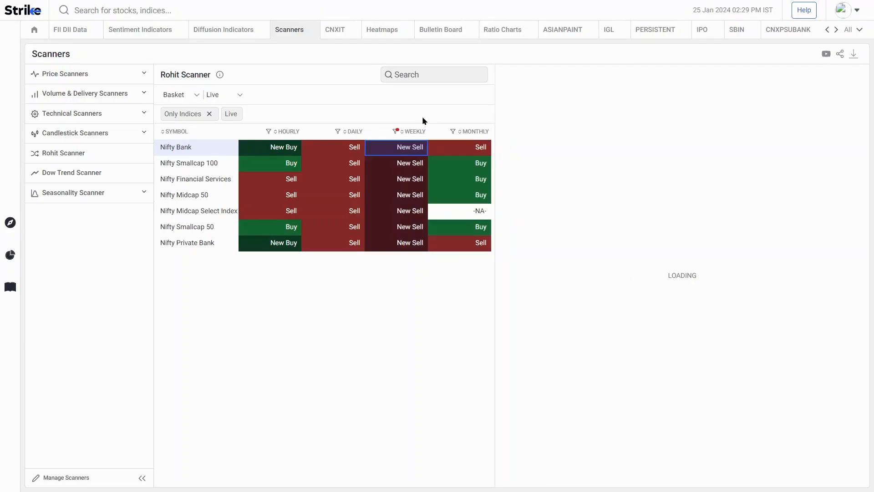
mouse_move(205, 182)
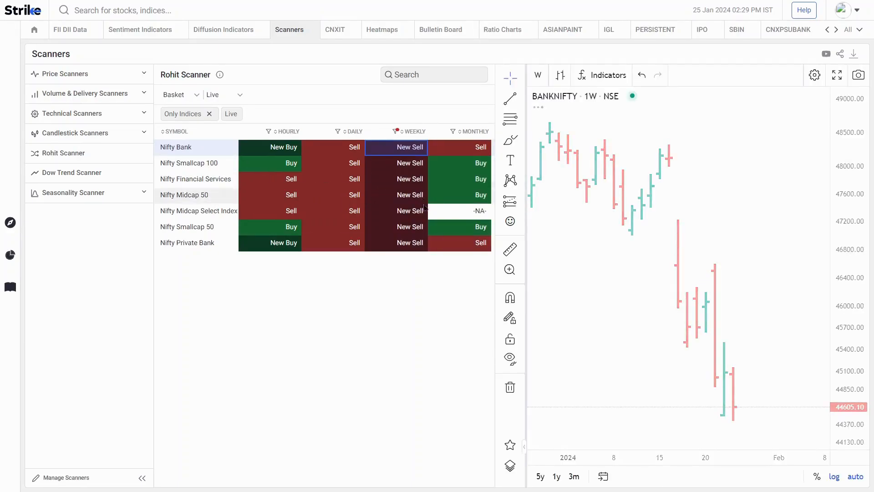
mouse_move(423, 160)
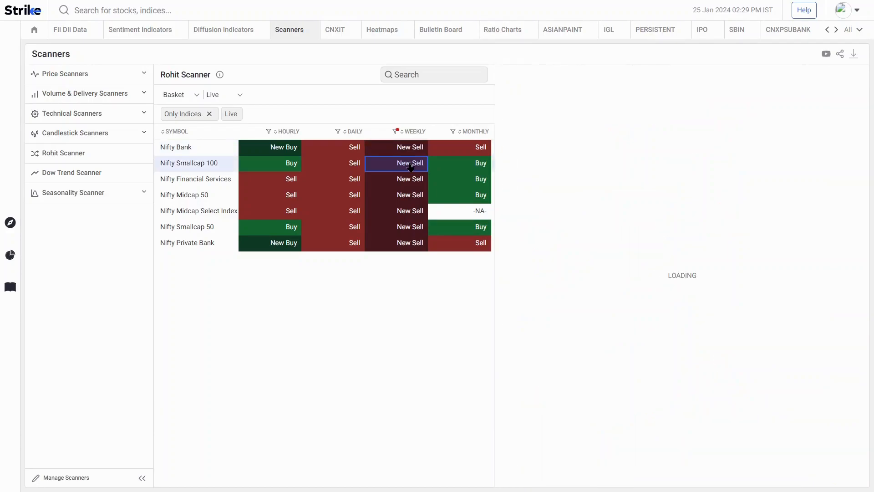
Step: Load the Nifty Smallcap 100 weekly chart from the filtered scanner rows
click(409, 165)
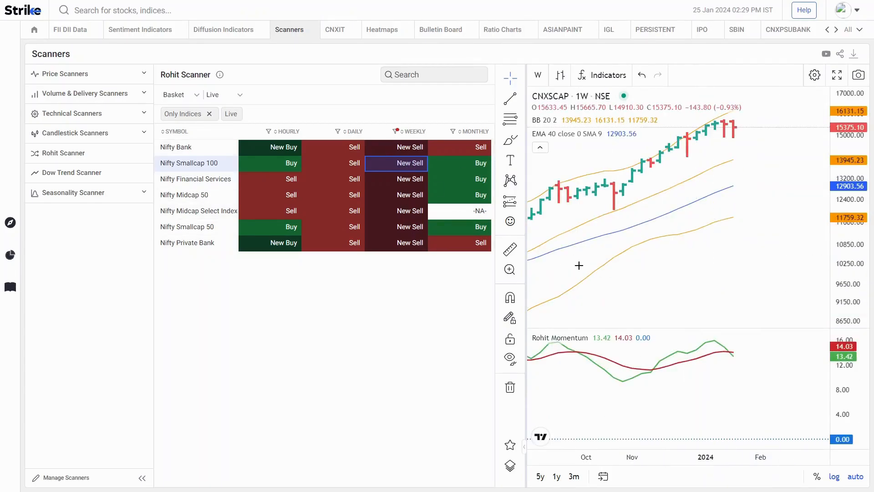
mouse_move(670, 305)
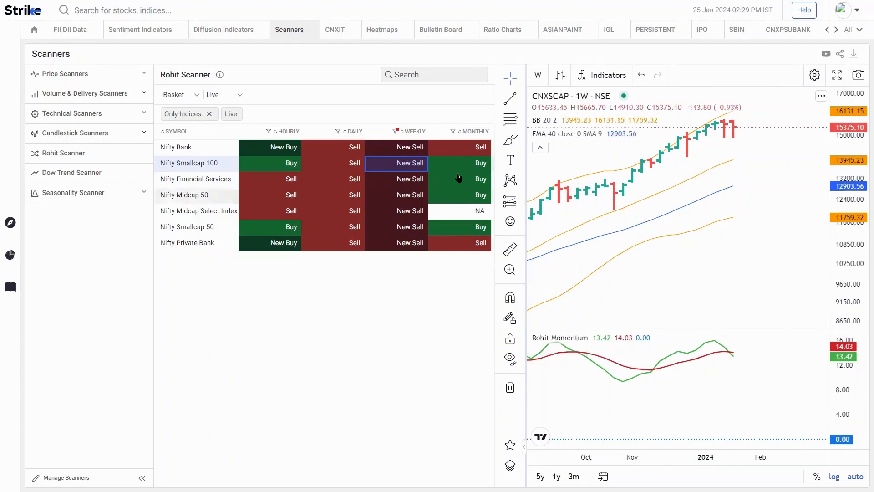
Step: Reset the Weekly filter to All signal types and bring up the Basket choices
click(397, 131)
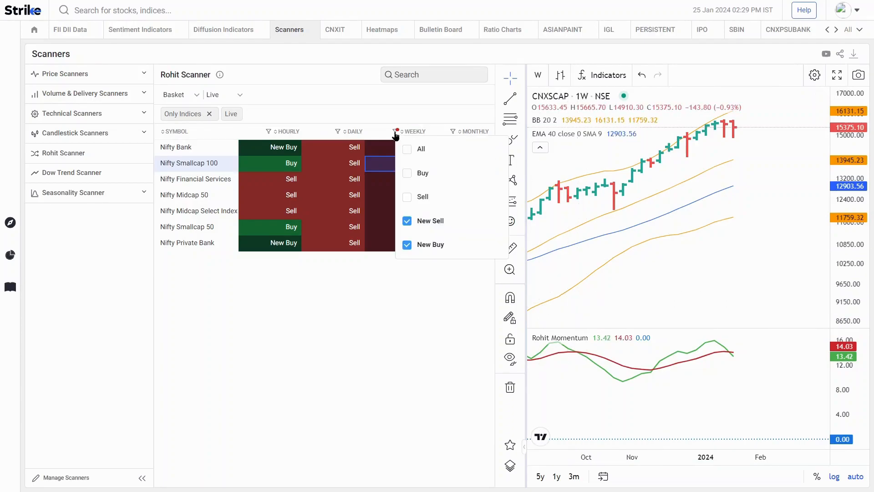
click(406, 149)
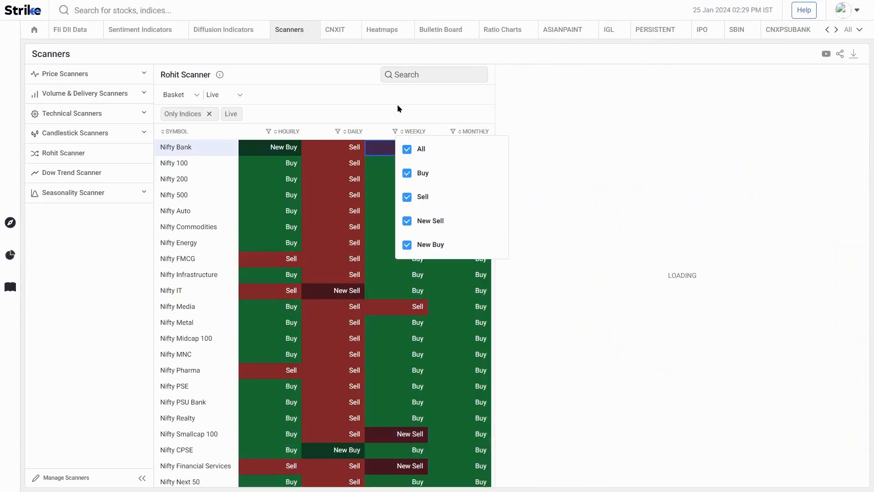
click(180, 95)
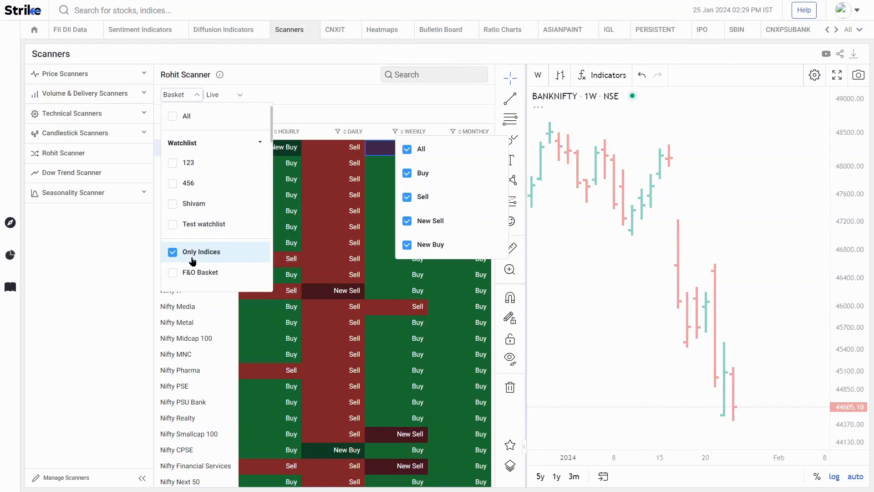
Step: Switch the scan to the F&O Basket and keep only weekly New Sell stocks
click(172, 272)
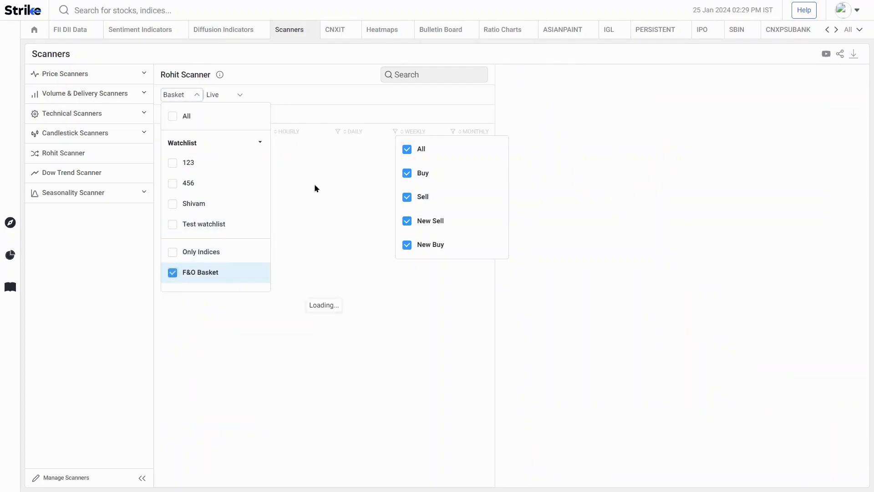
click(181, 93)
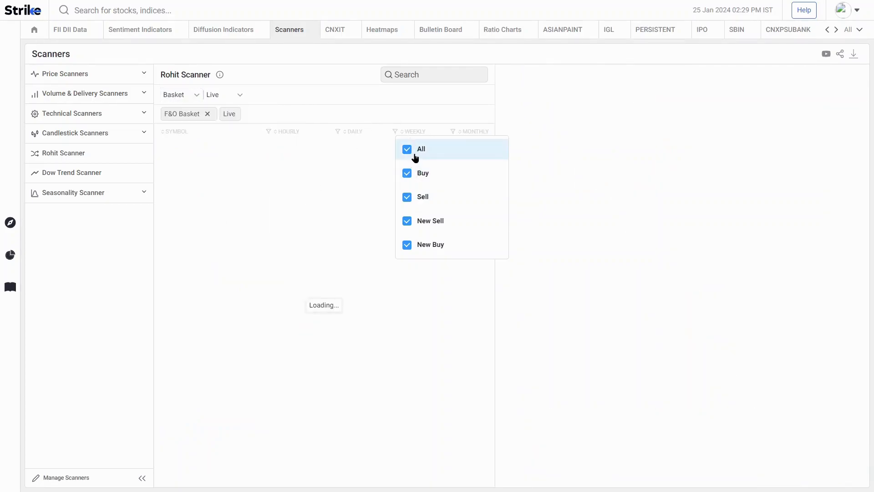
click(406, 149)
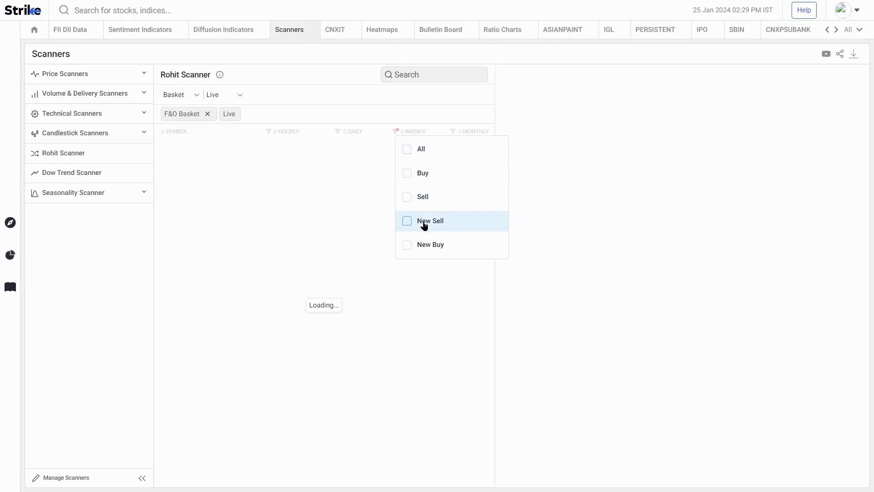
click(422, 121)
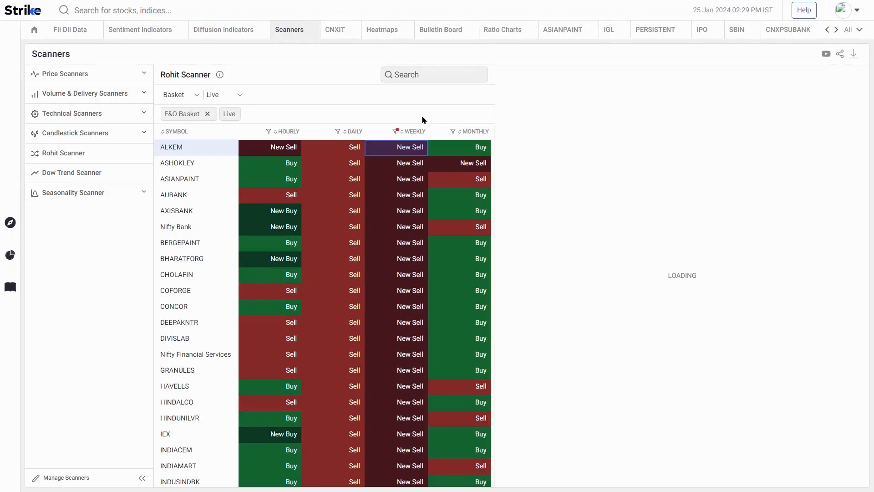
Step: Add weekly New Buy to the F&O scan and load the ASHOKLEY weekly chart
click(396, 131)
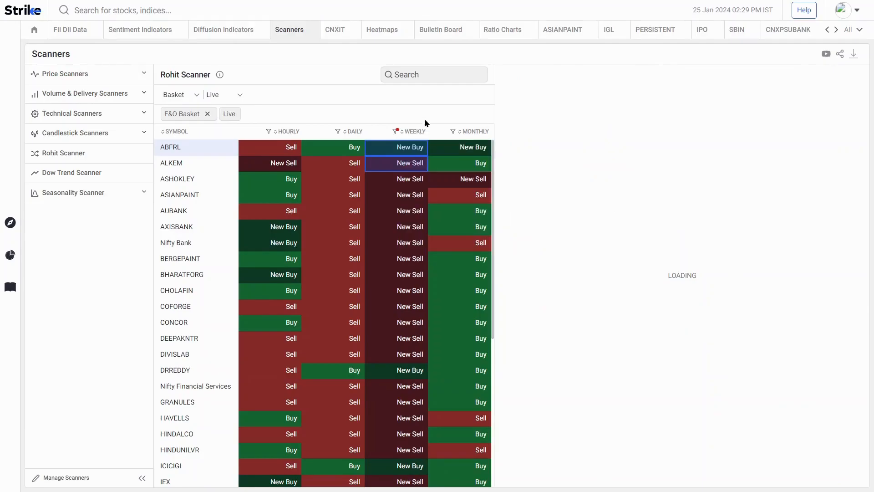
scroll(down, 3)
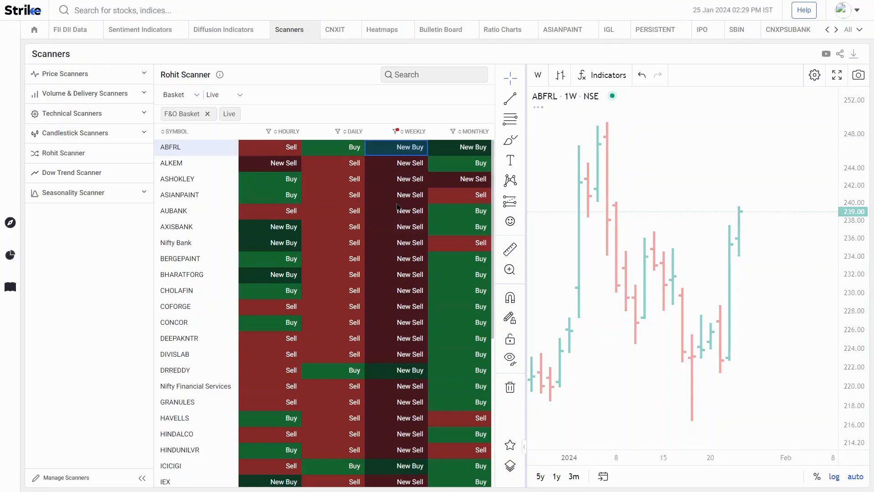
click(410, 179)
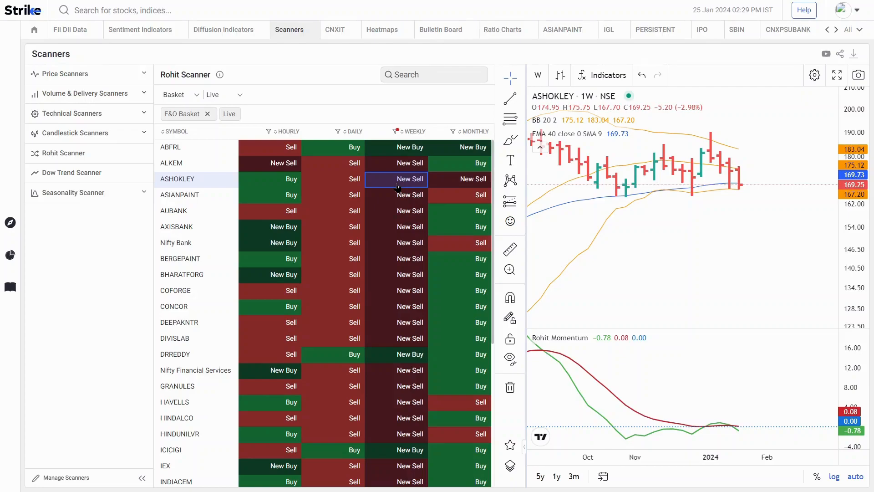
mouse_move(543, 268)
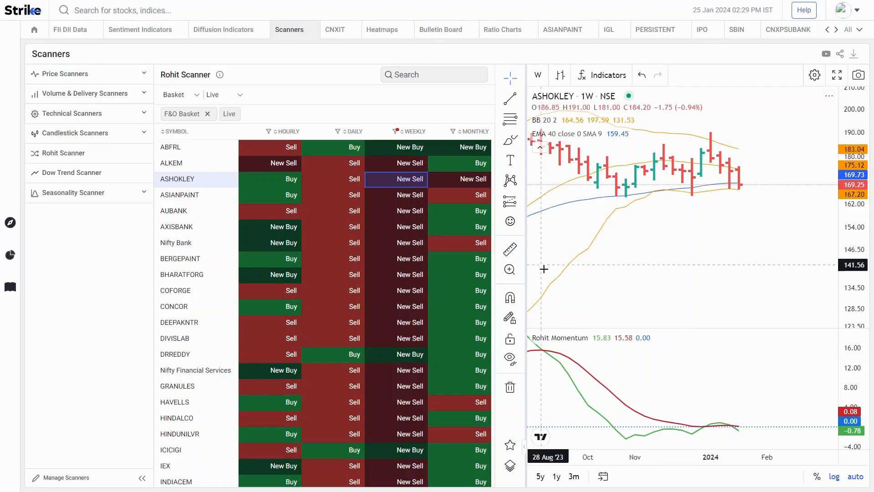
mouse_move(732, 207)
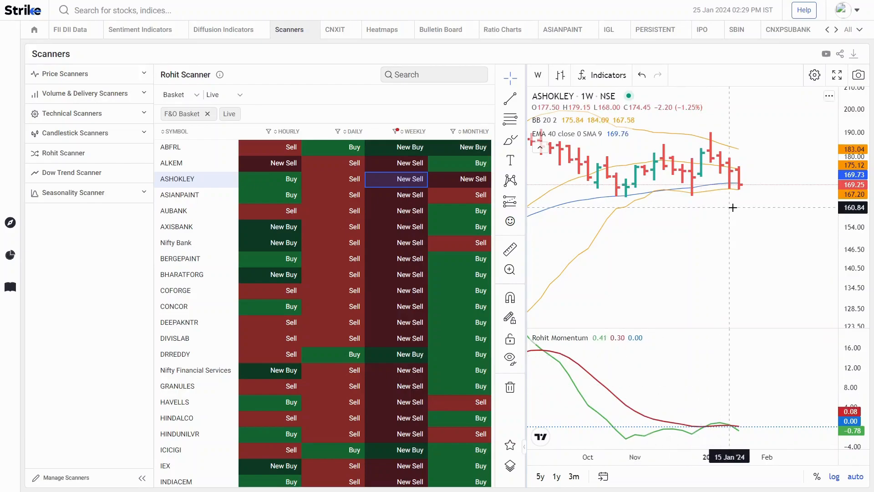